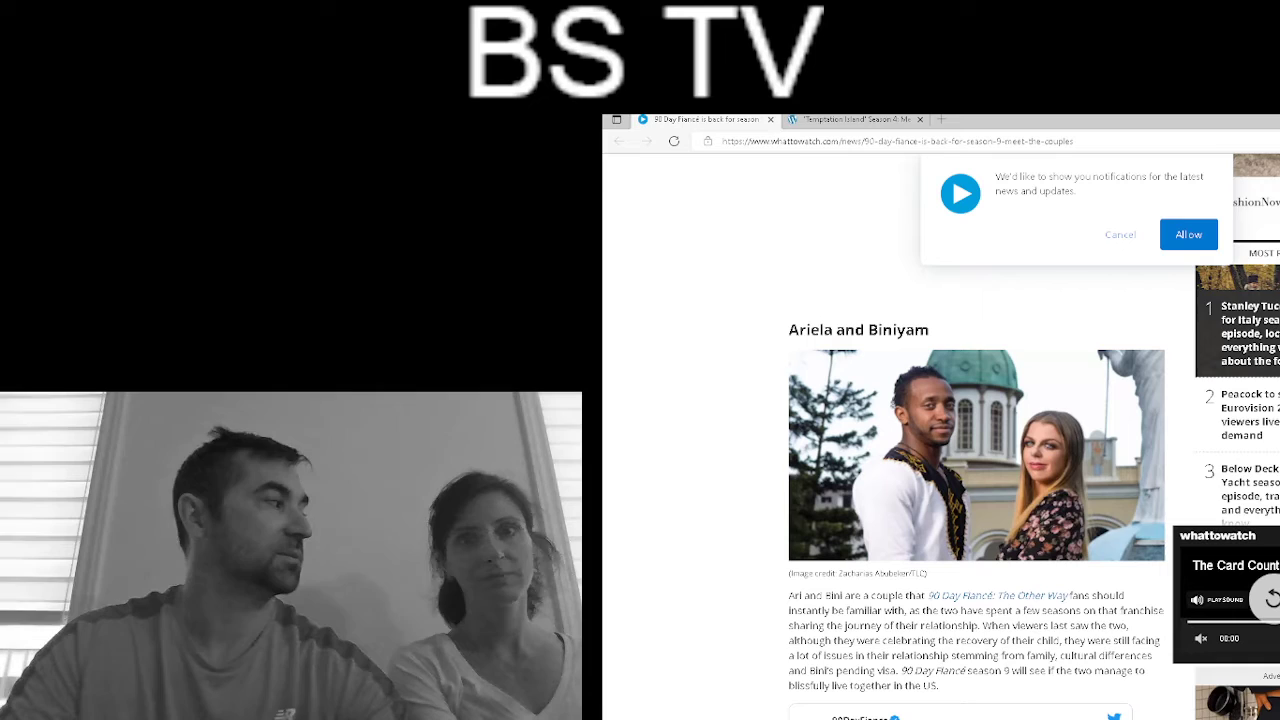
scroll(down, 3)
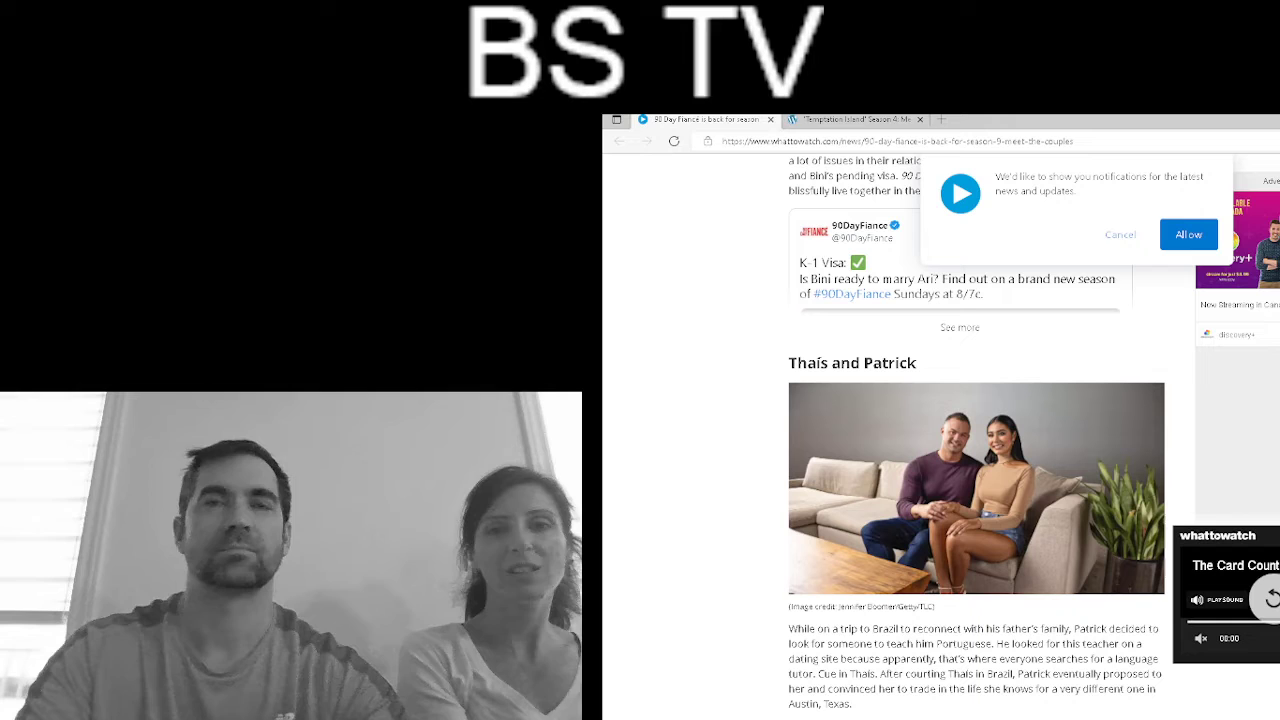
scroll(down, 3)
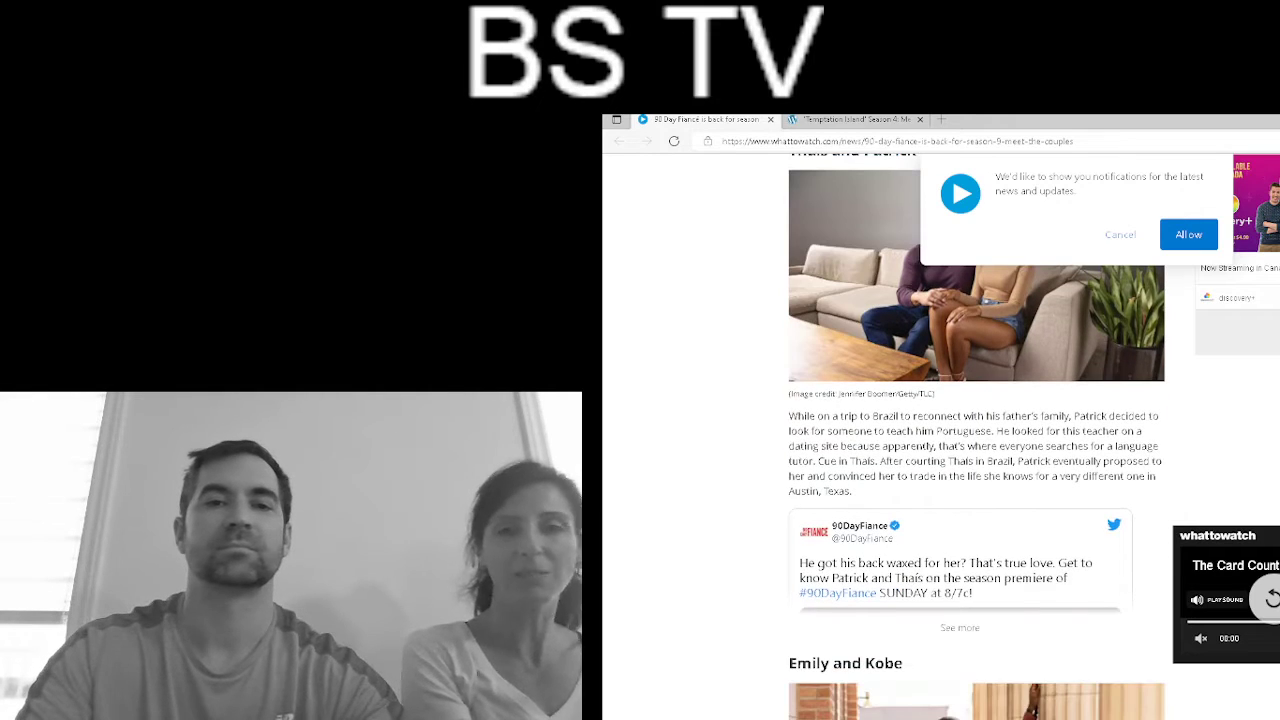
scroll(down, 3)
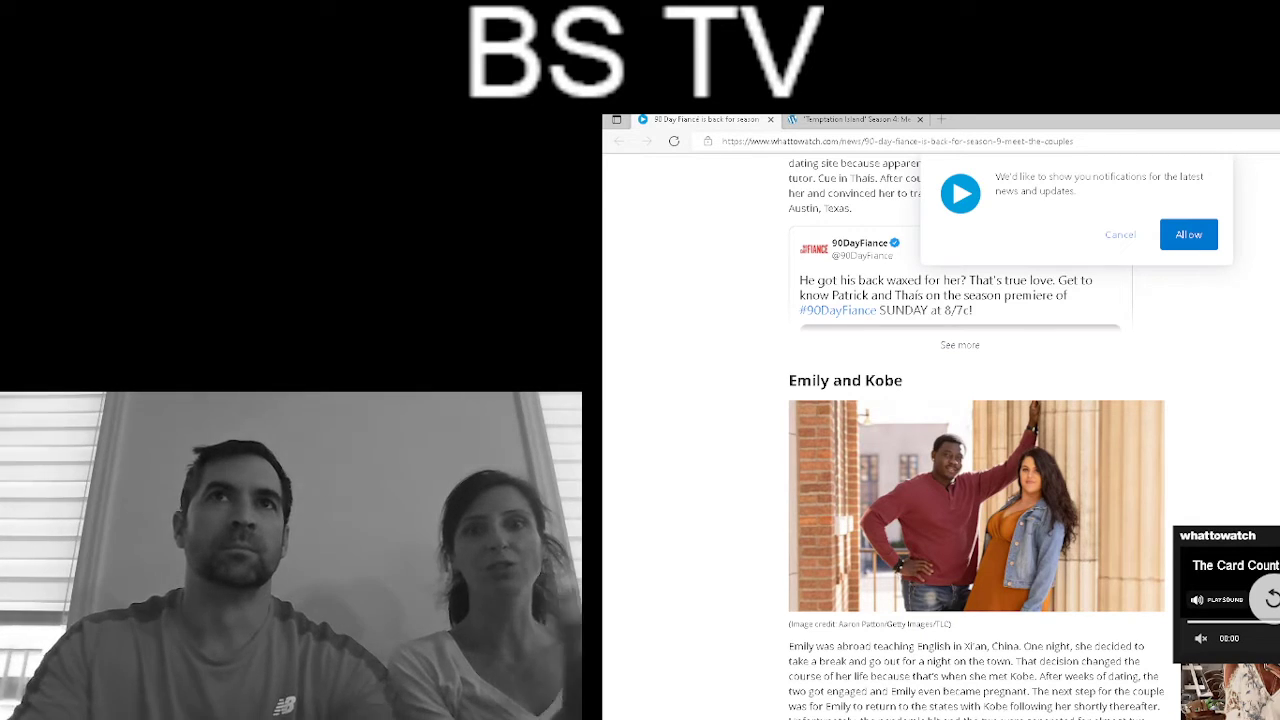
scroll(down, 3)
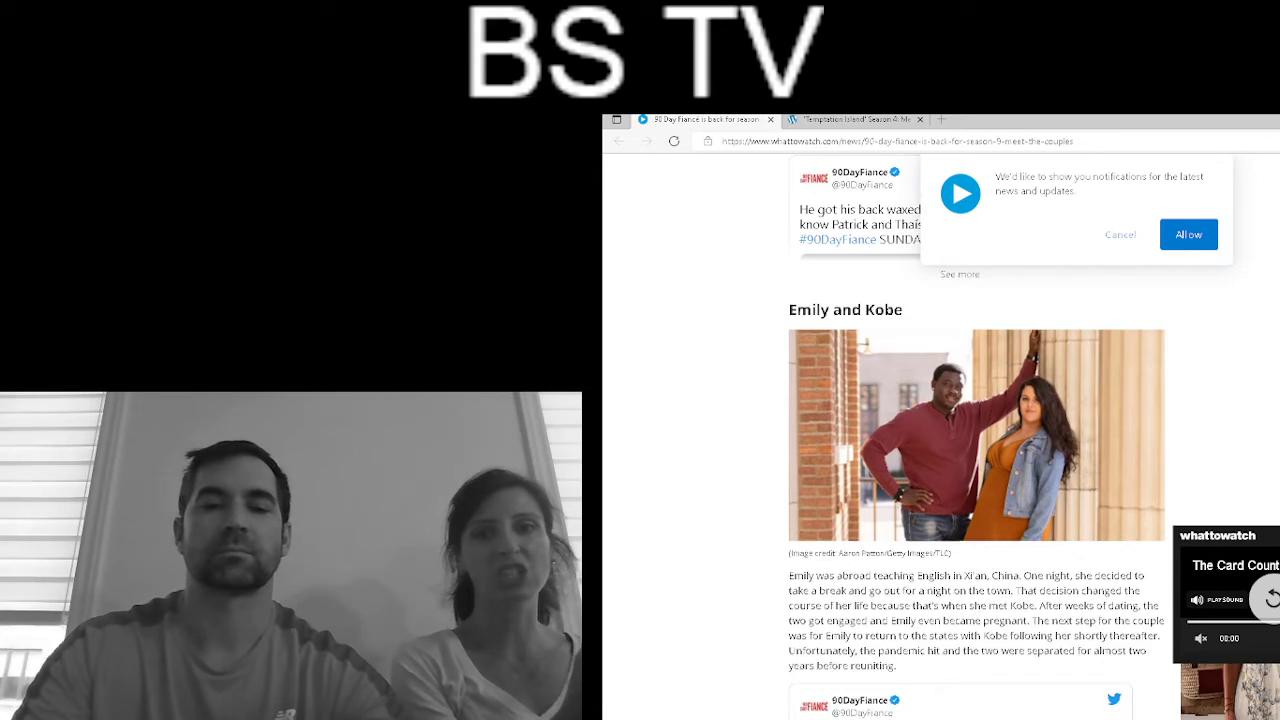
scroll(down, 3)
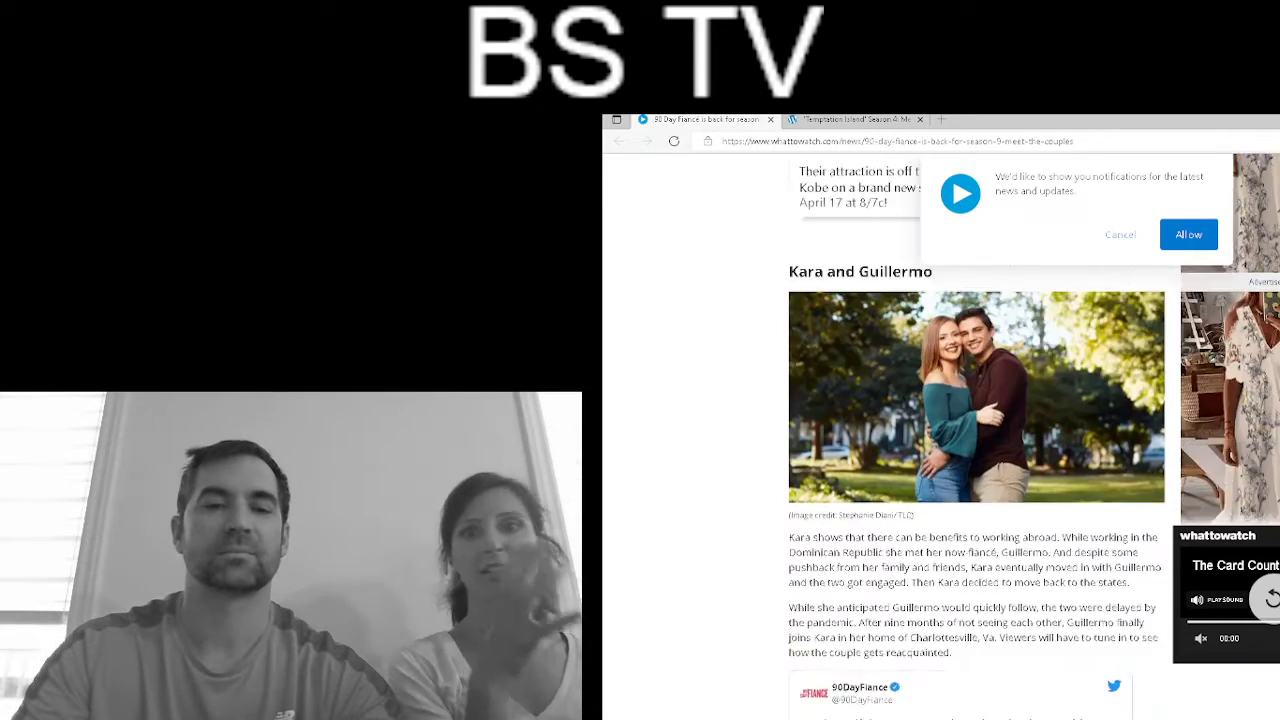
scroll(down, 3)
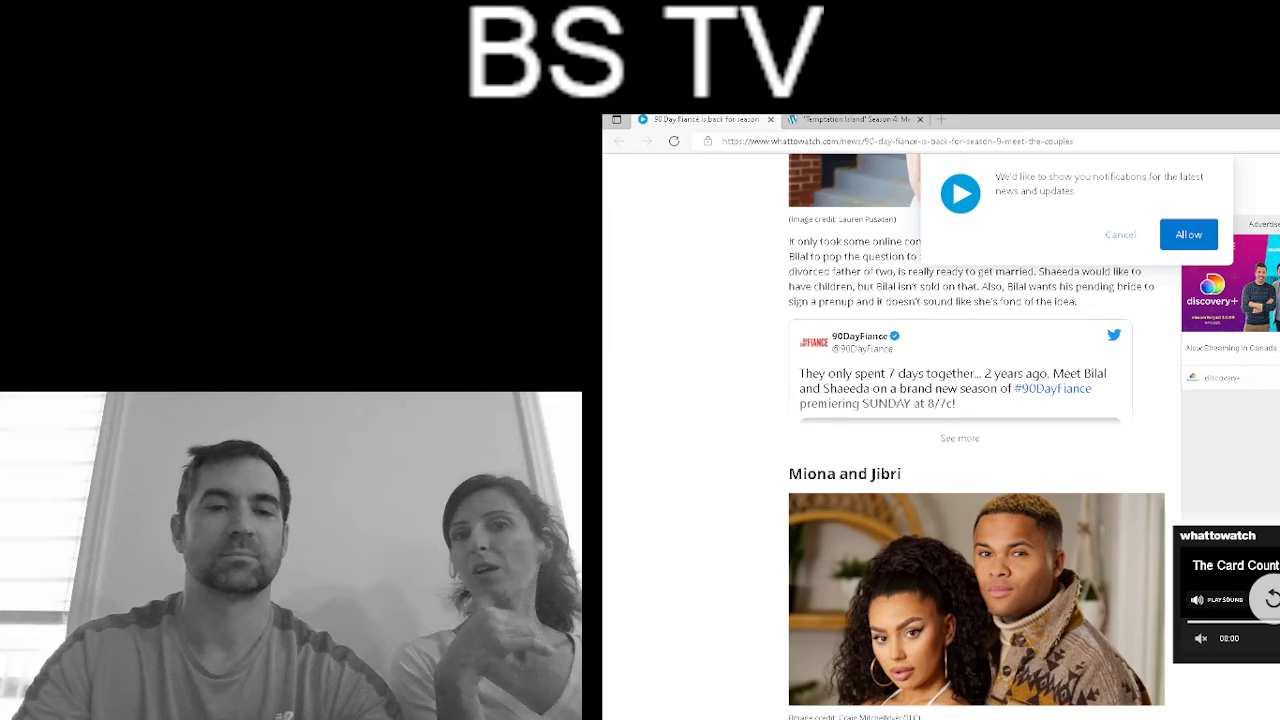
scroll(down, 3)
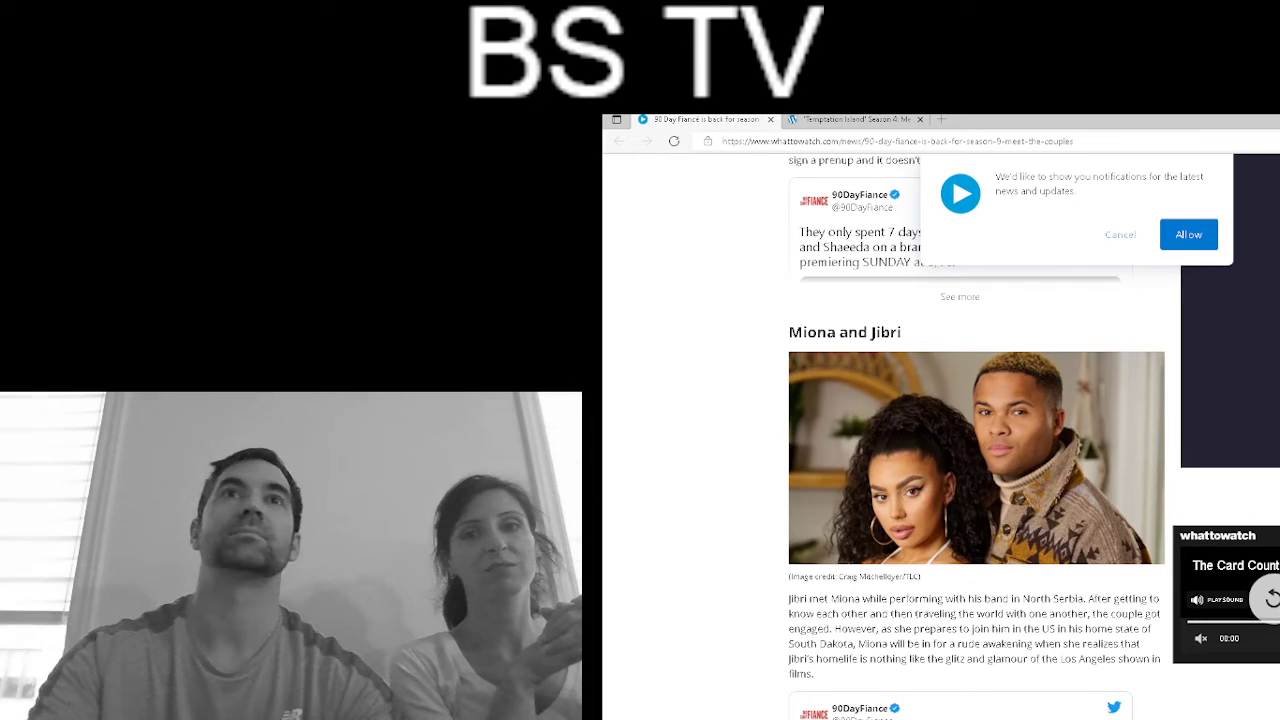
scroll(down, 3)
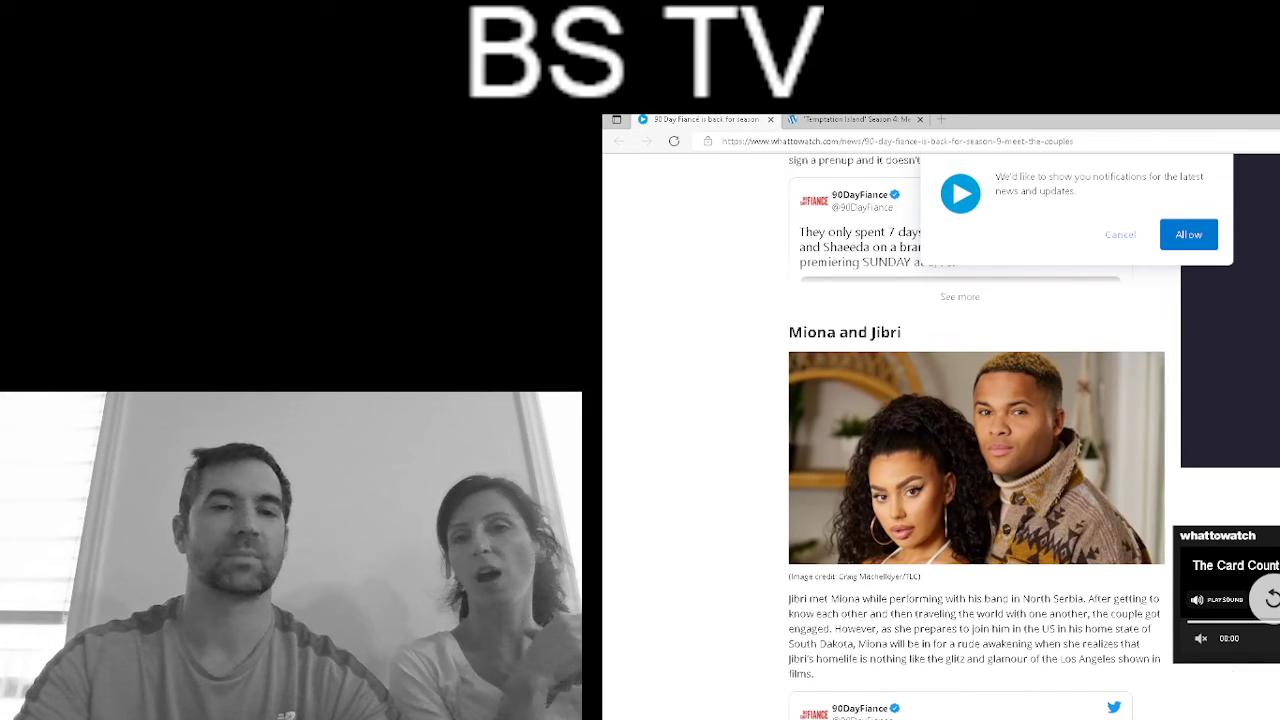
scroll(down, 3)
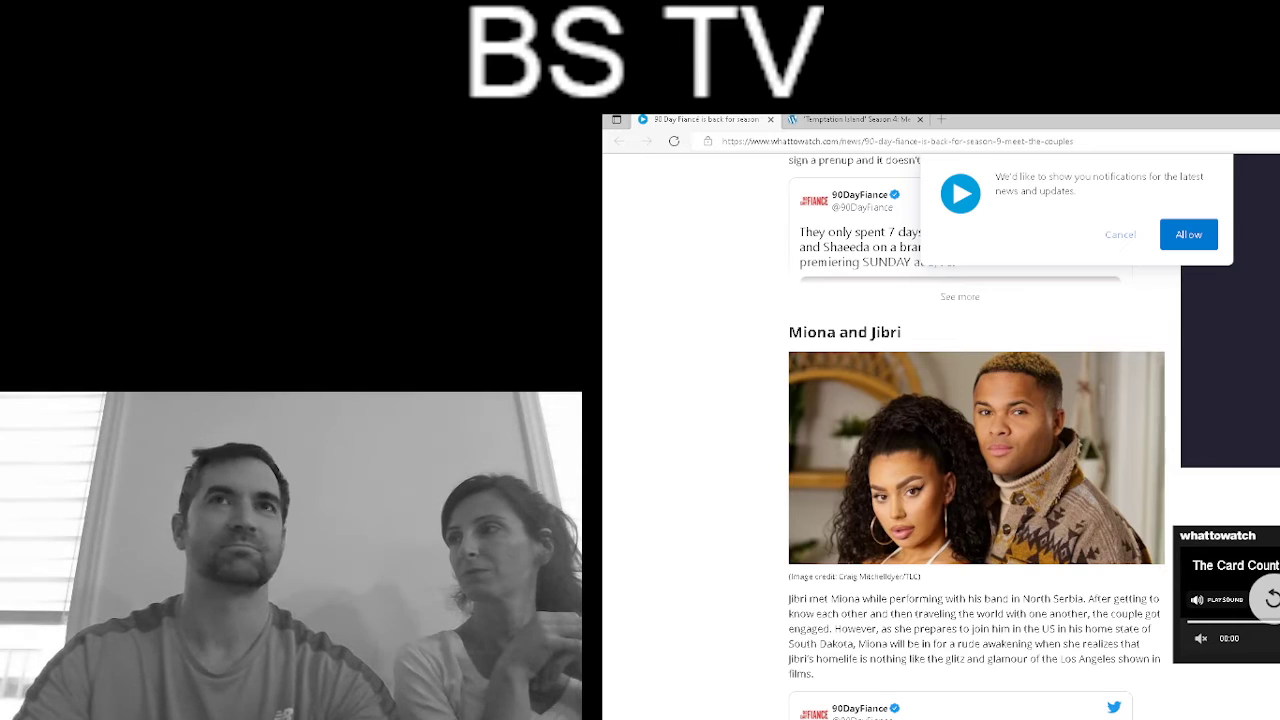
scroll(down, 3)
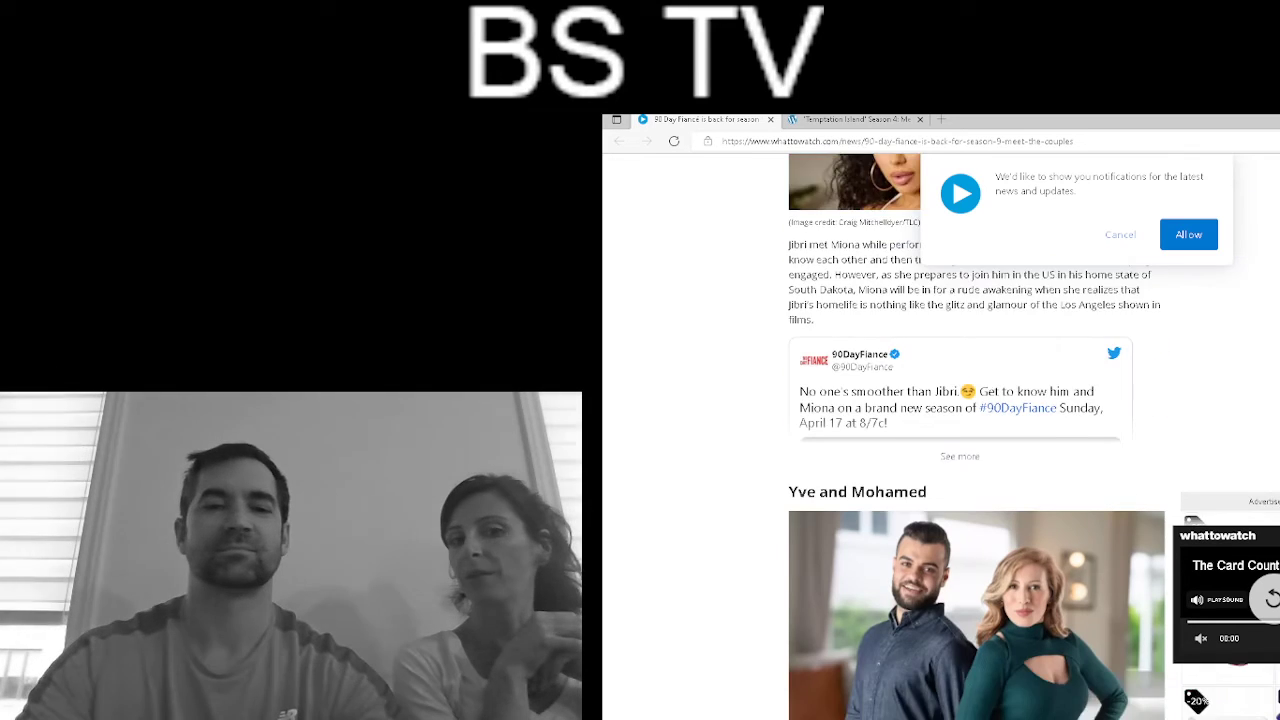
scroll(down, 3)
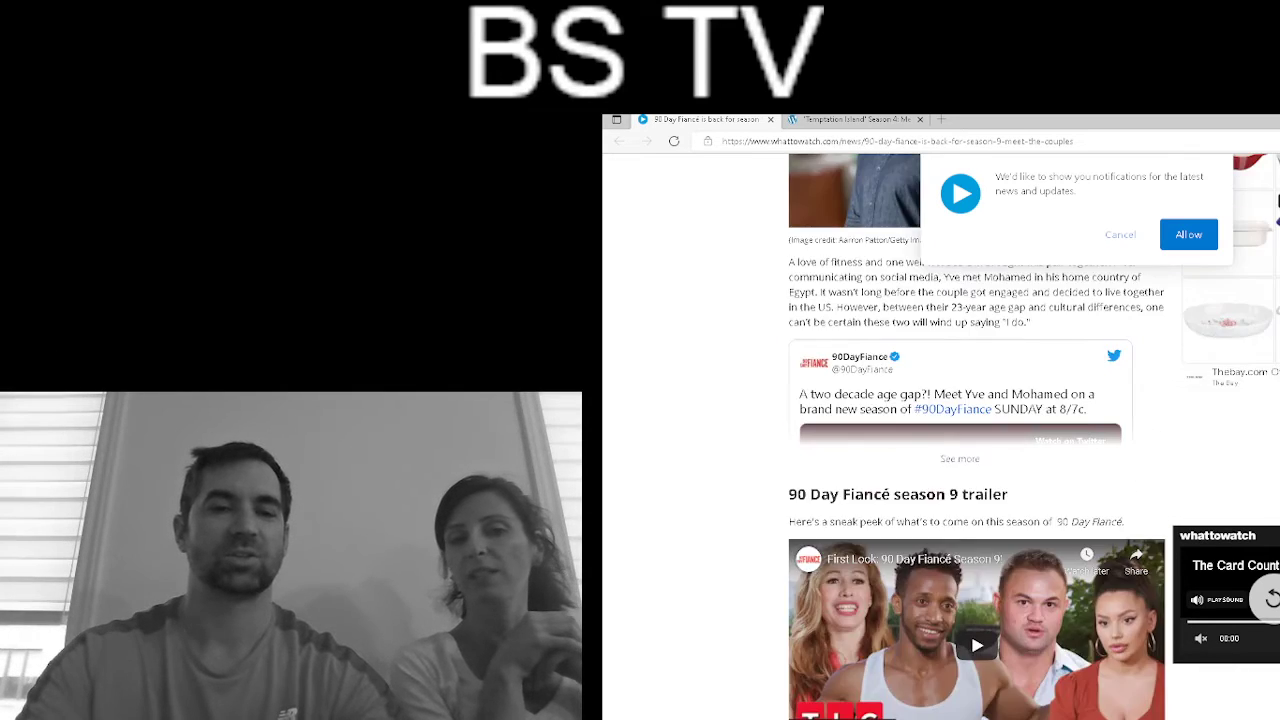
scroll(down, 3)
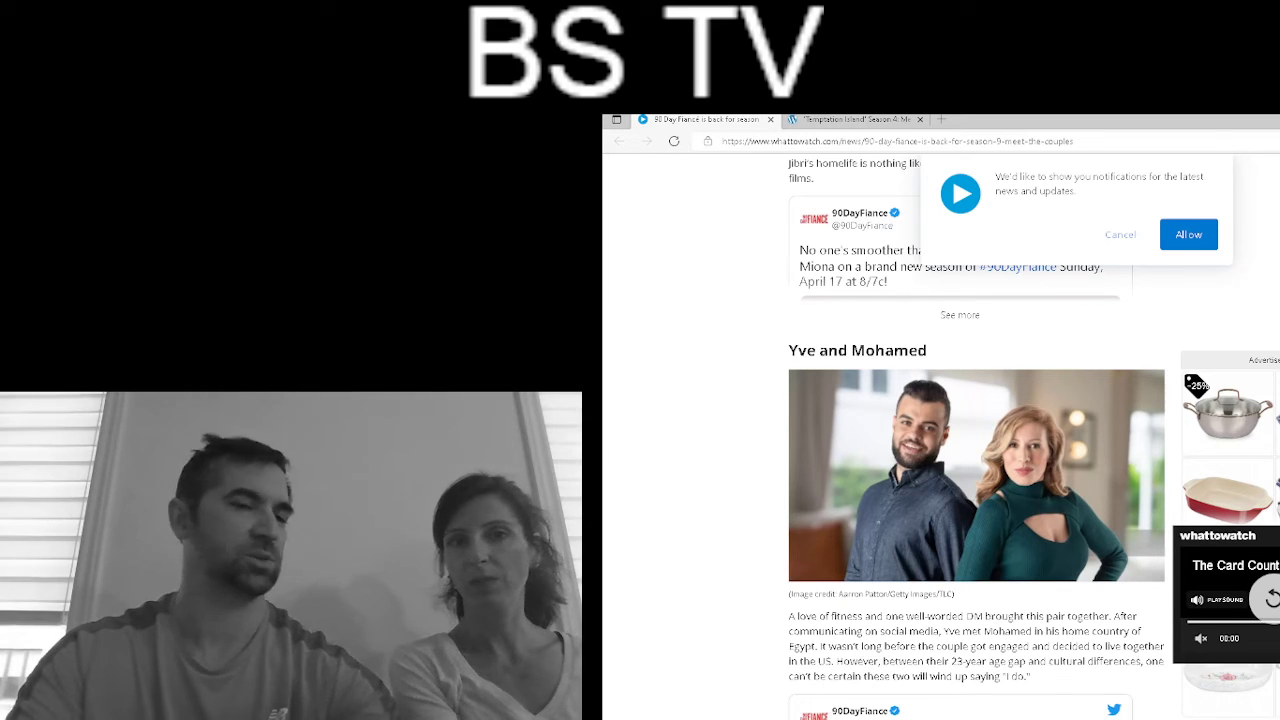
scroll(down, 3)
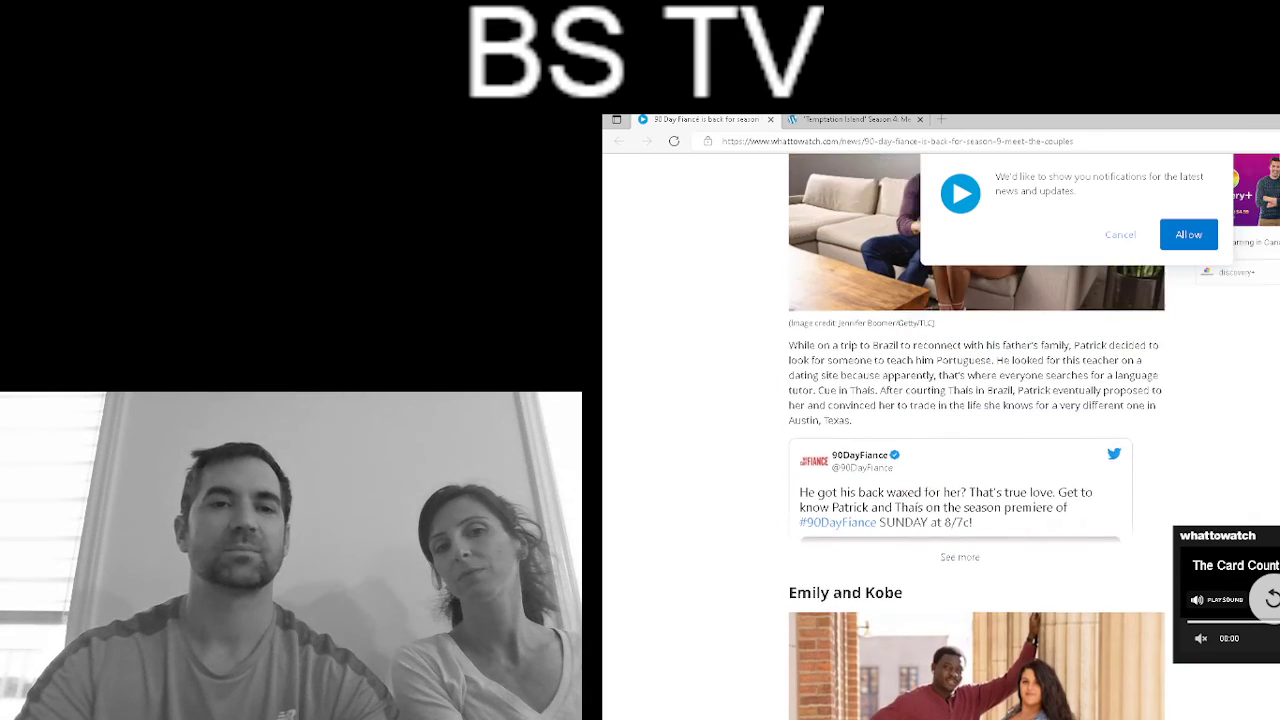
scroll(down, 3)
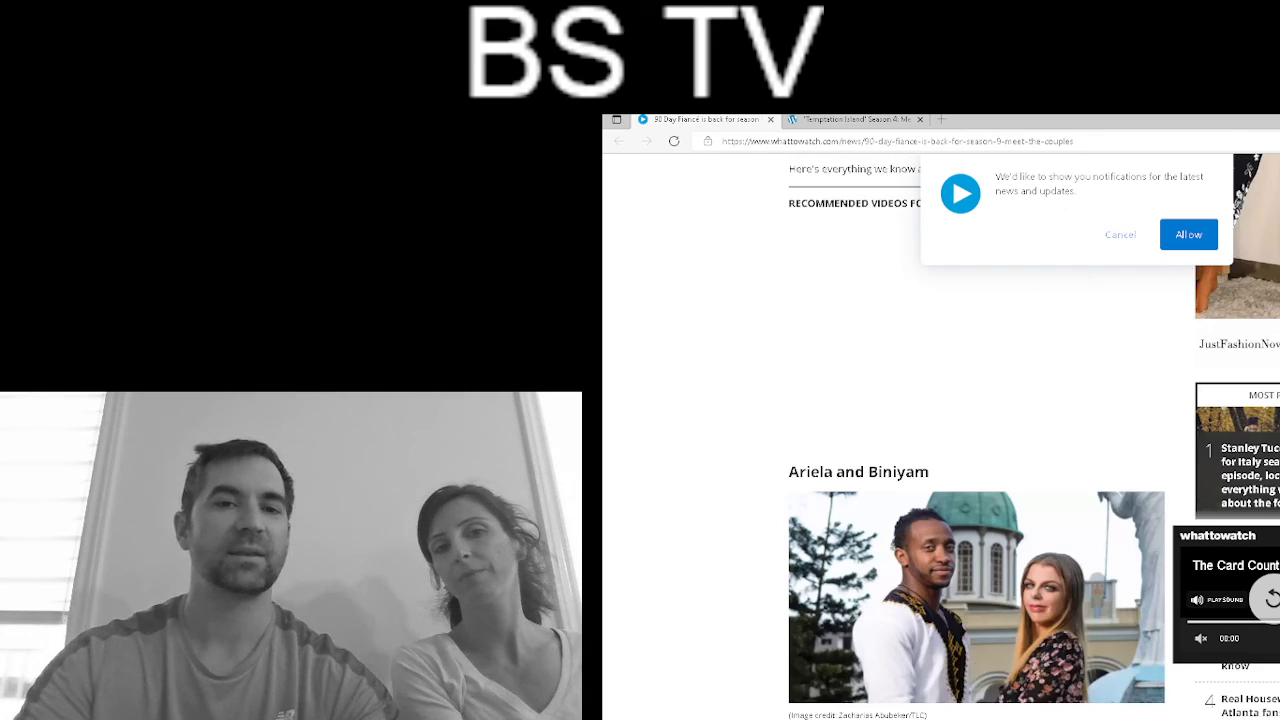
scroll(down, 3)
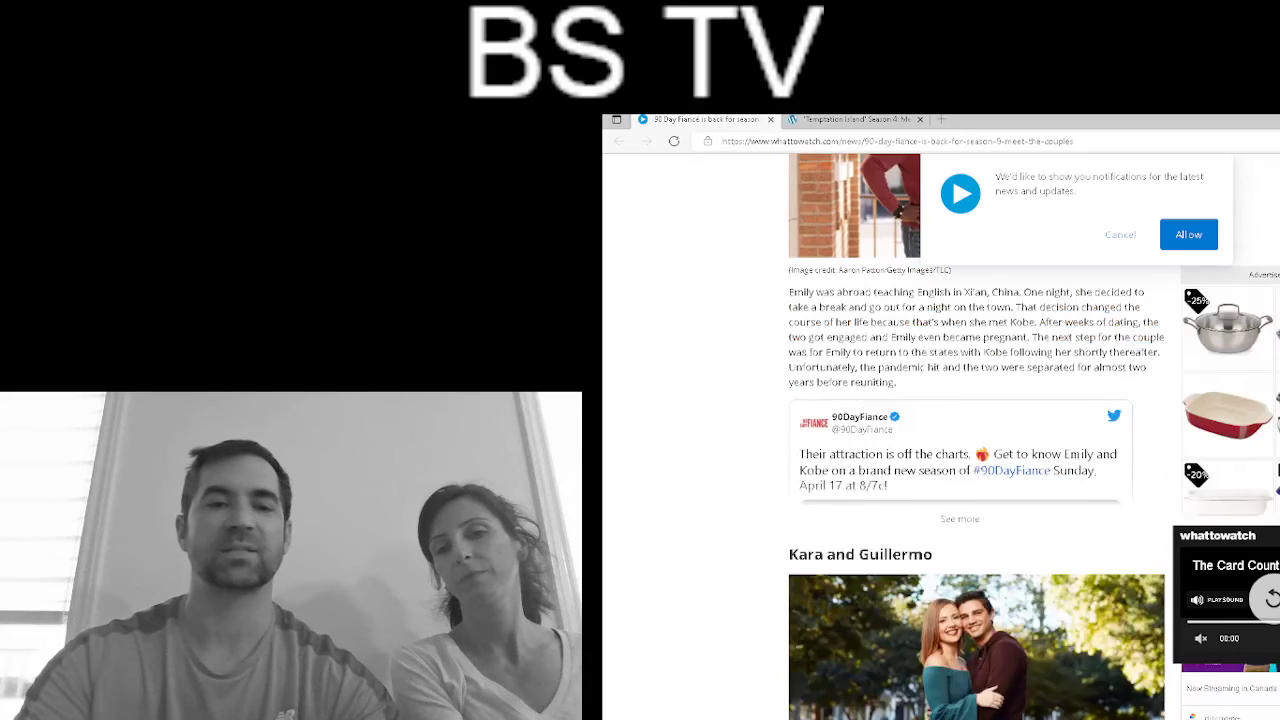
scroll(up, 3)
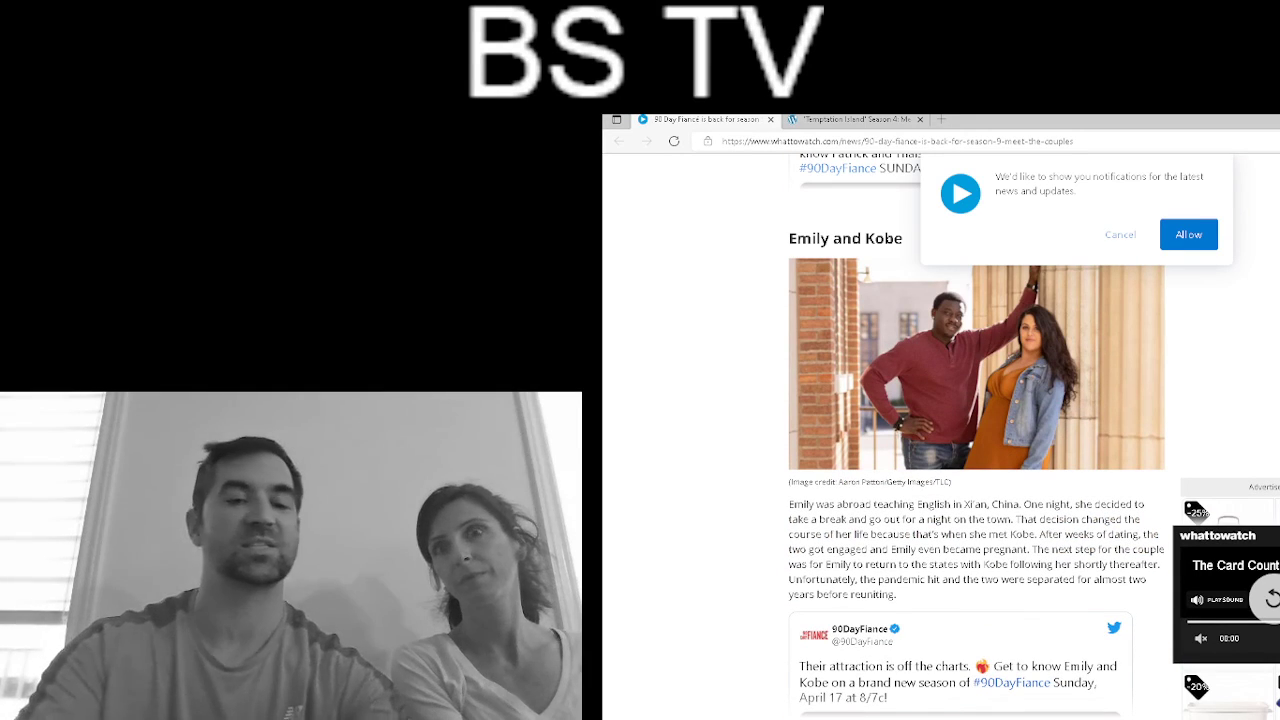